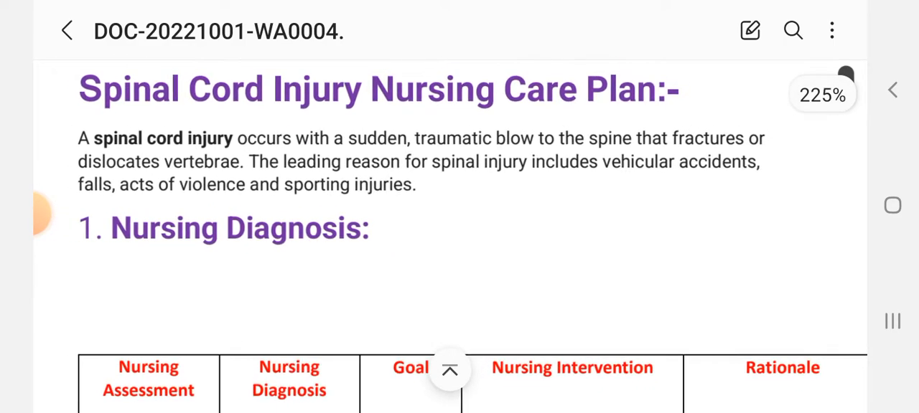
# Scroll to the breathing-pattern table and underline the Nursing Diagnosis, Goal and Nursing Intervention headings in pen
pyautogui.scroll(-3)
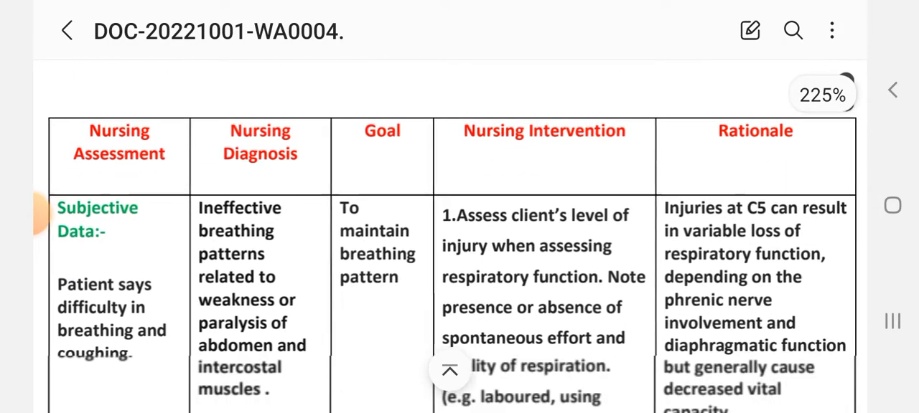
pyautogui.scroll(-3)
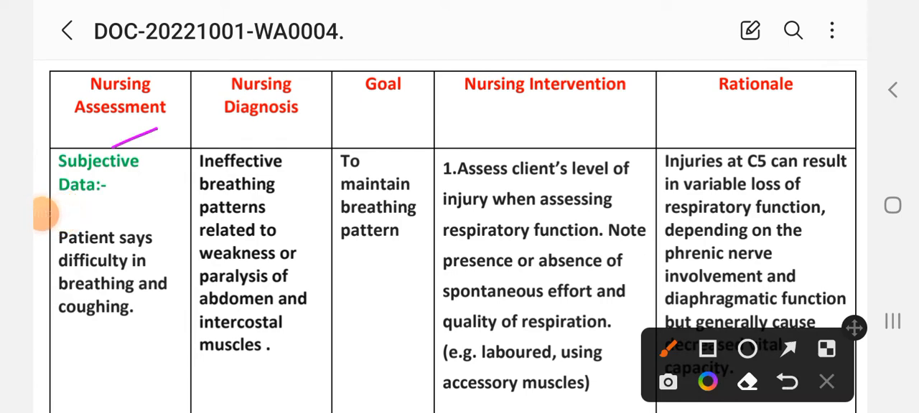
pyautogui.moveTo(471, 128); pyautogui.dragTo(637, 112)
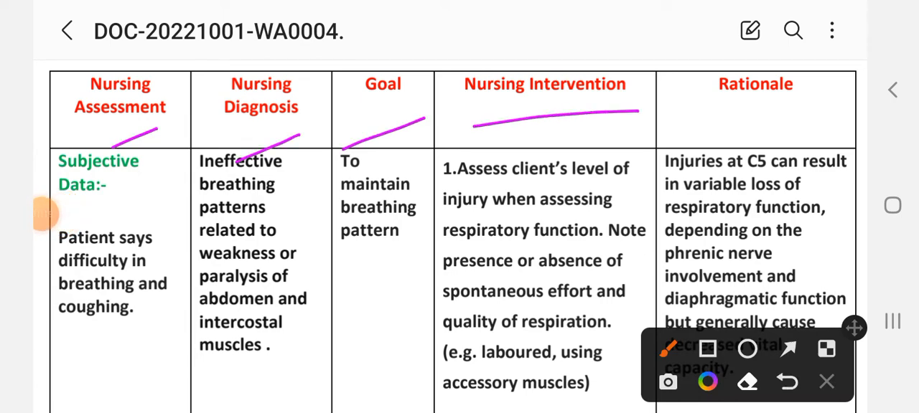
pyautogui.moveTo(675, 126); pyautogui.dragTo(789, 112)
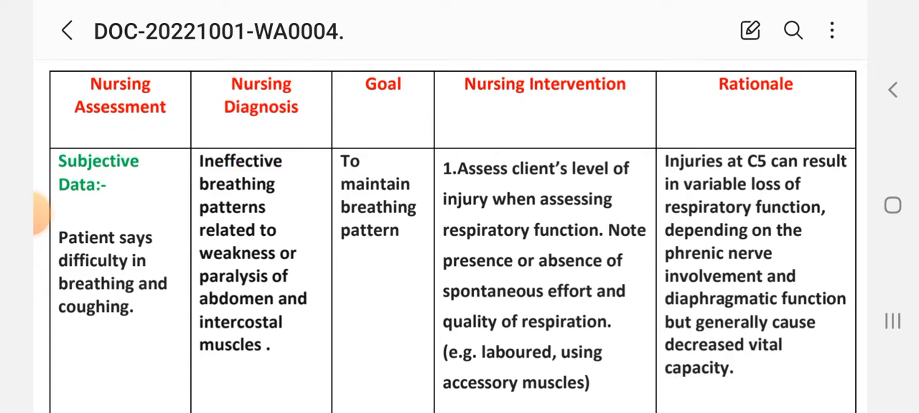
pyautogui.scroll(-3)
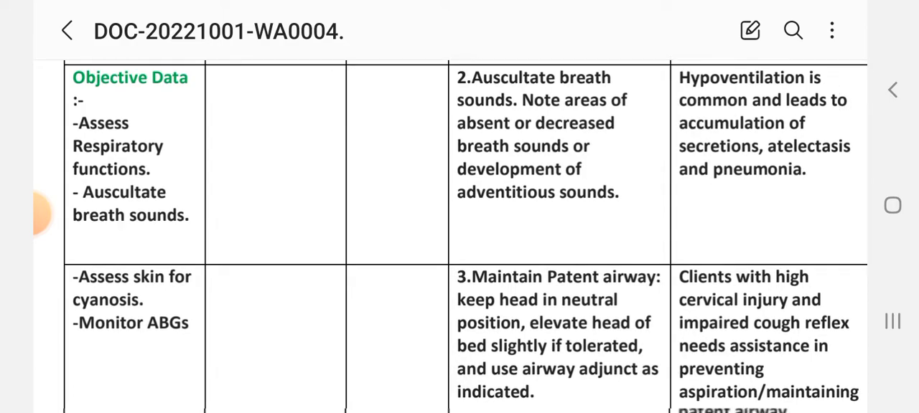
pyautogui.scroll(-3)
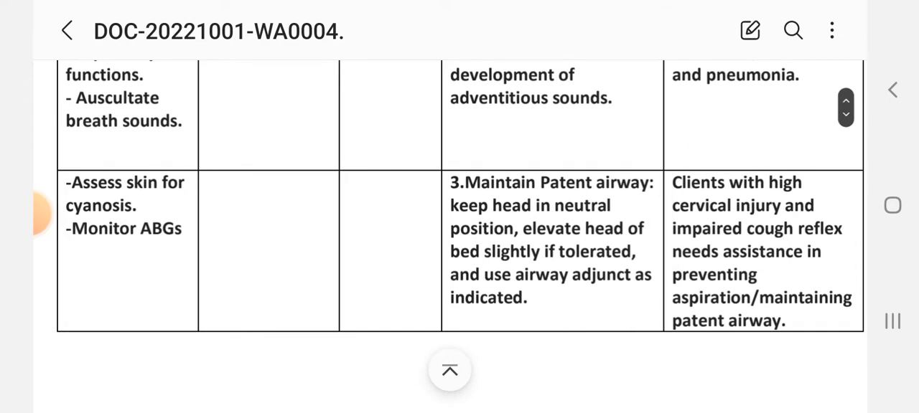
pyautogui.scroll(-3)
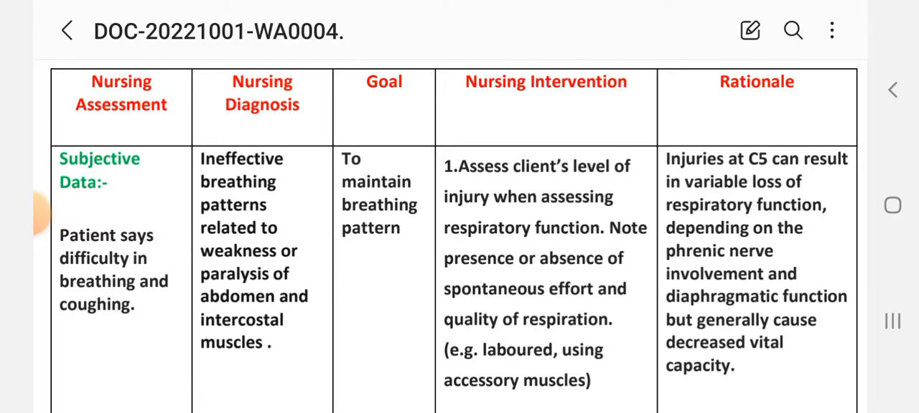
# Scroll through the breathing-pattern table to its final patent-airway row at the bottom of page 1
pyautogui.scroll(-3)
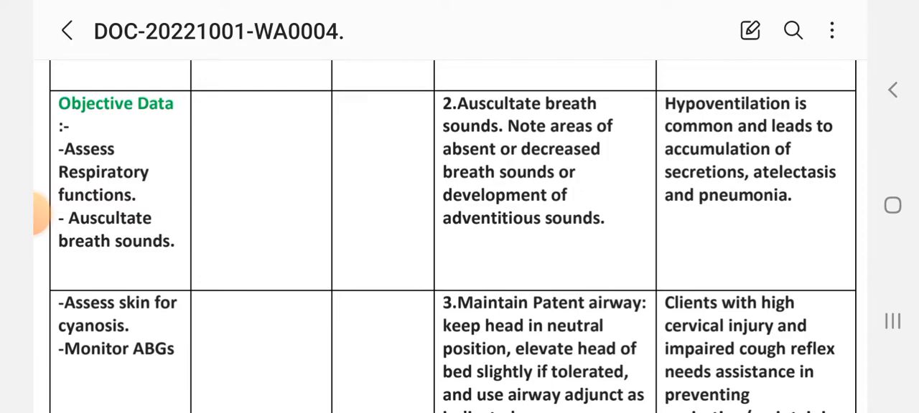
pyautogui.scroll(-3)
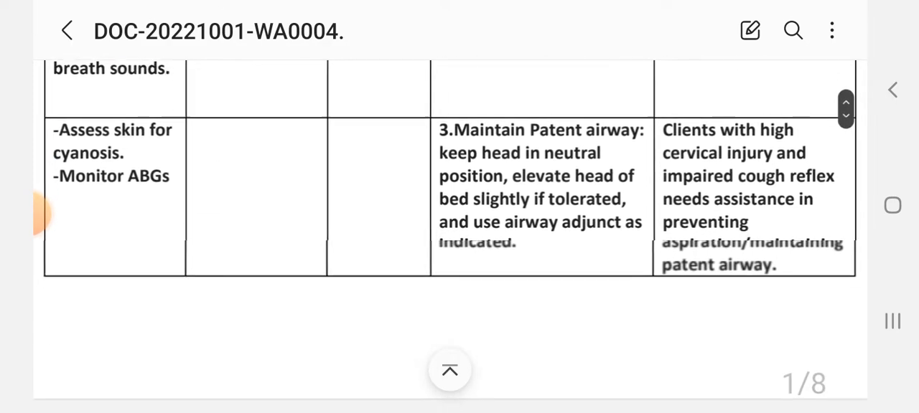
pyautogui.scroll(-3)
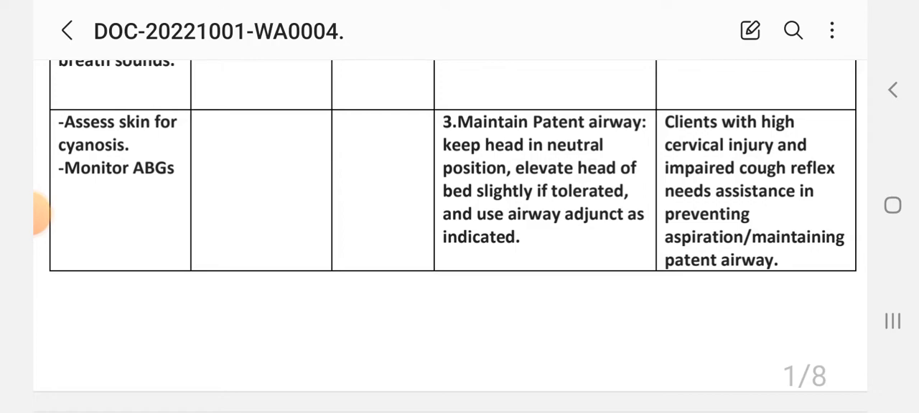
# Scroll onto page 2 through interventions 4 to 10, from controlling respirations to oxygen by nasal cannula
pyautogui.scroll(-3)
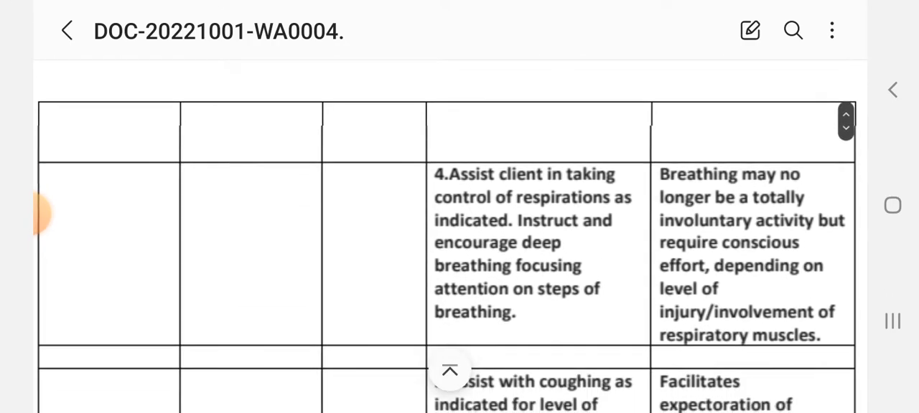
pyautogui.scroll(-3)
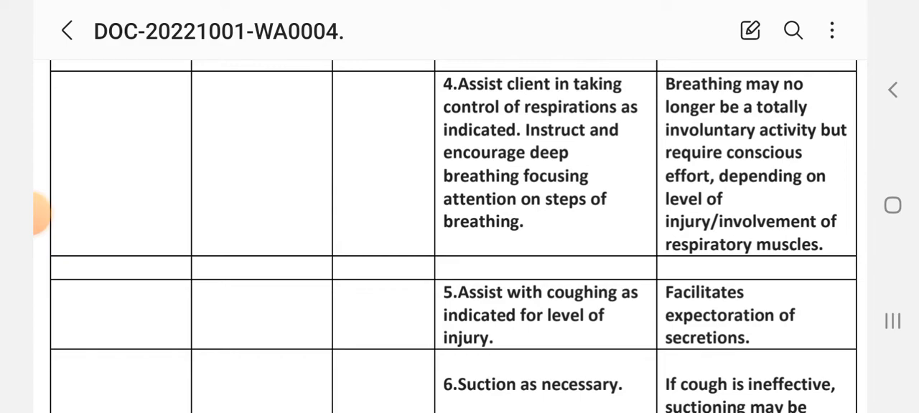
pyautogui.scroll(-3)
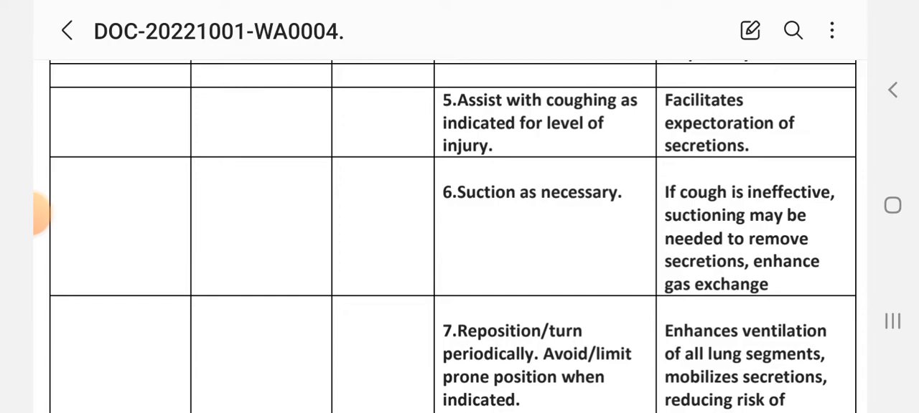
pyautogui.scroll(-3)
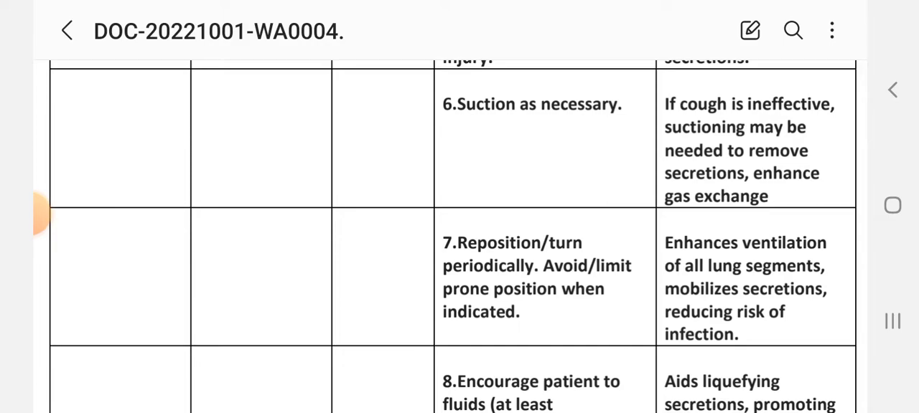
pyautogui.scroll(-3)
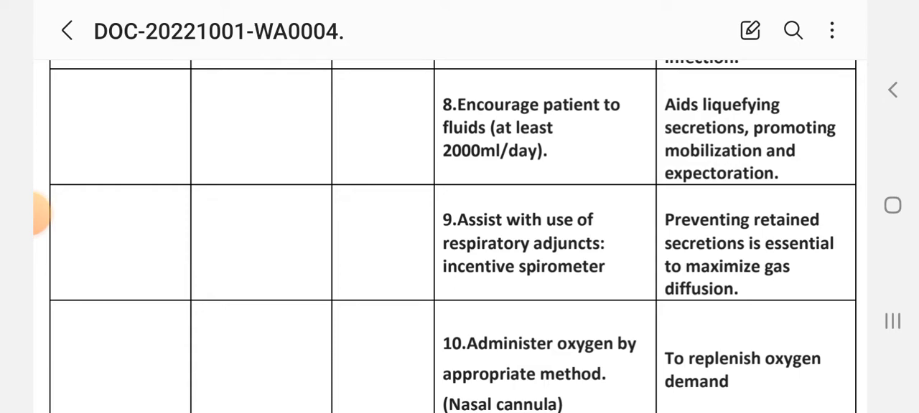
# Scroll past intervention 11 on ABGs to the 'Breathing Pattern maintained' evaluation and the 2. Nursing Diagnosis heading
pyautogui.scroll(-3)
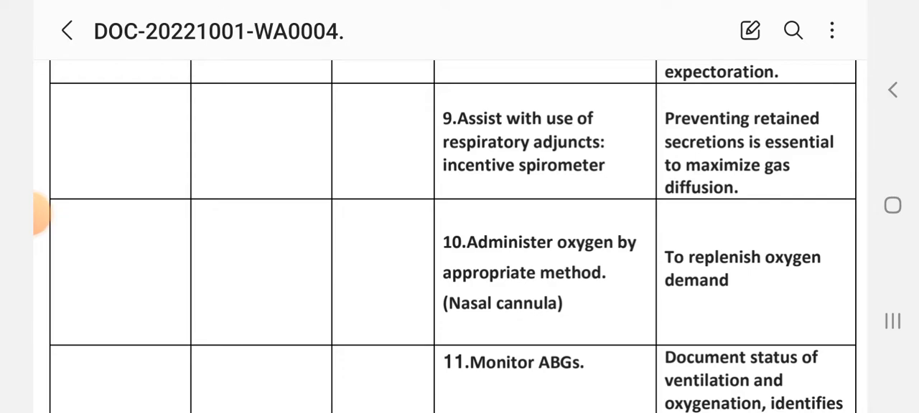
pyautogui.scroll(-3)
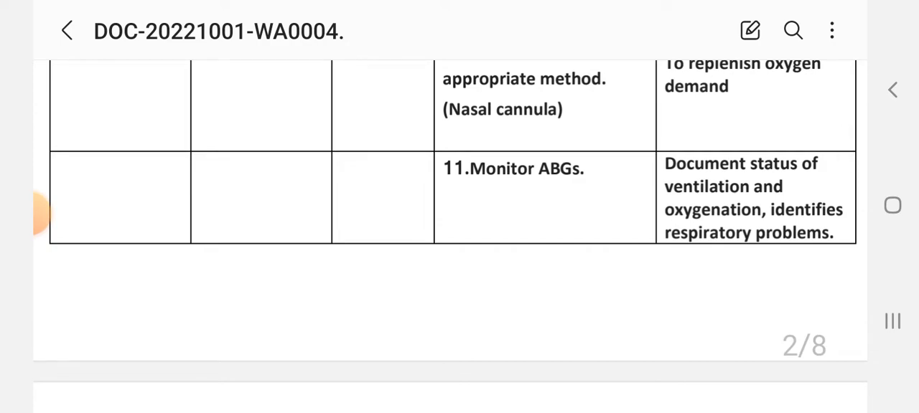
pyautogui.scroll(-3)
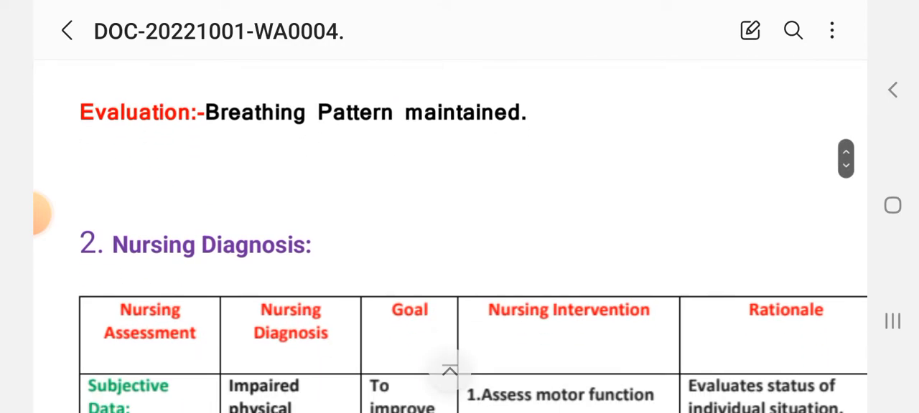
# Scroll through the mobility table's subjective and objective data to interventions on ROM exercises, arm positioning and footboards
pyautogui.scroll(-3)
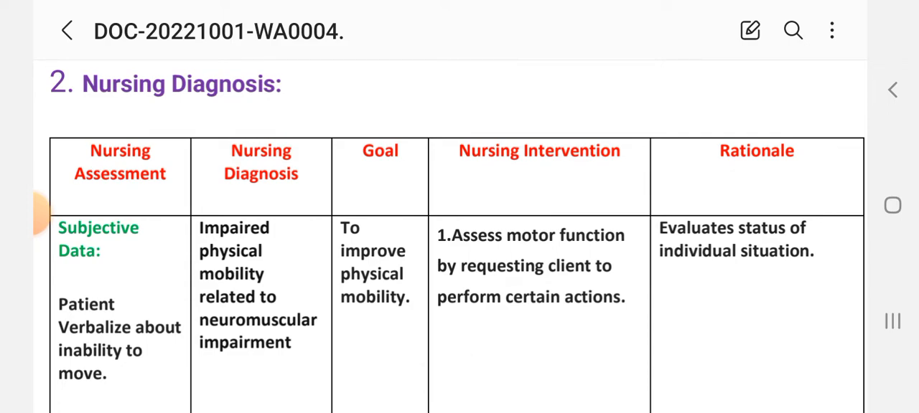
pyautogui.scroll(-3)
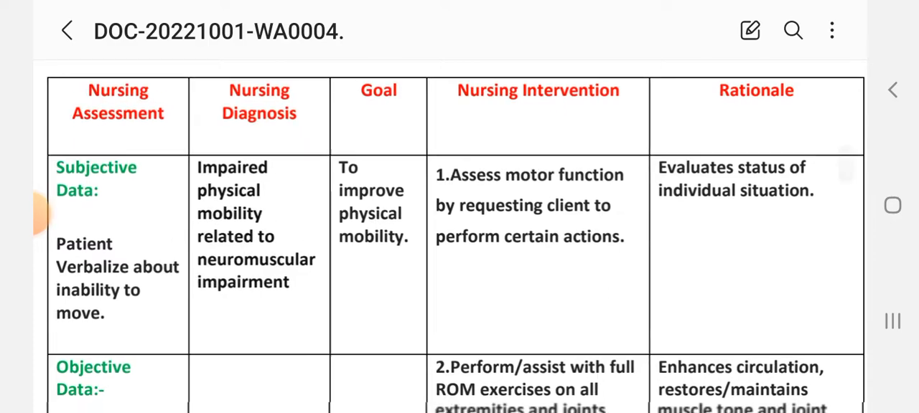
pyautogui.scroll(-3)
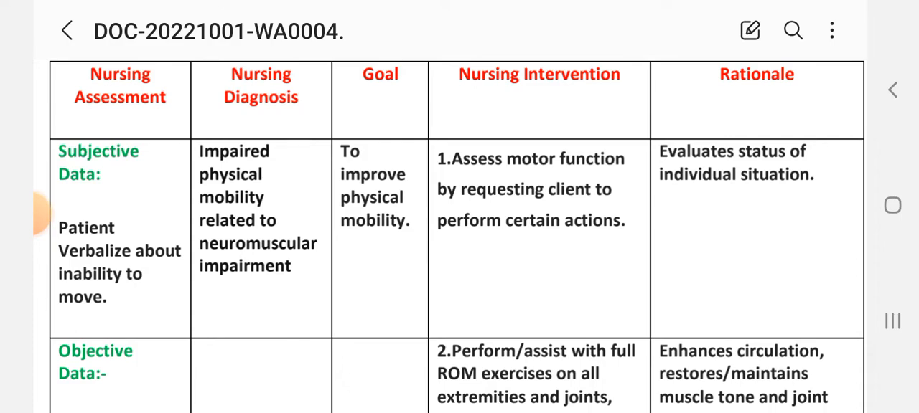
pyautogui.scroll(-3)
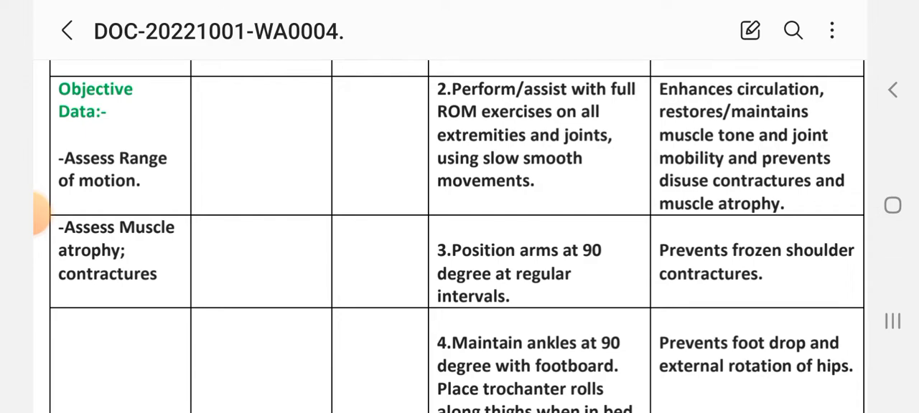
# Scroll through mobility interventions 6–9 to the Evaluation line and the 3. Nursing Diagnosis heading
pyautogui.scroll(-3)
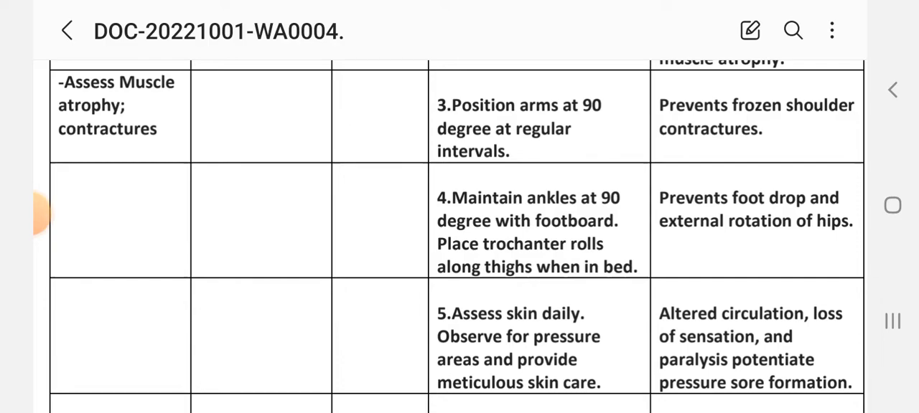
pyautogui.scroll(-3)
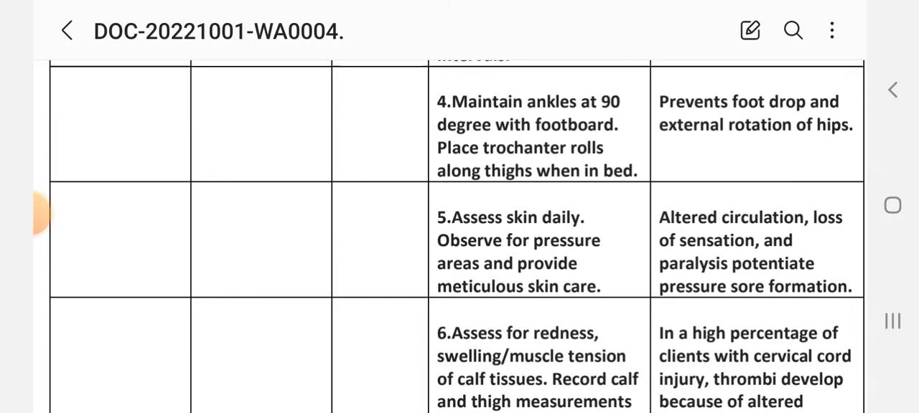
pyautogui.scroll(-3)
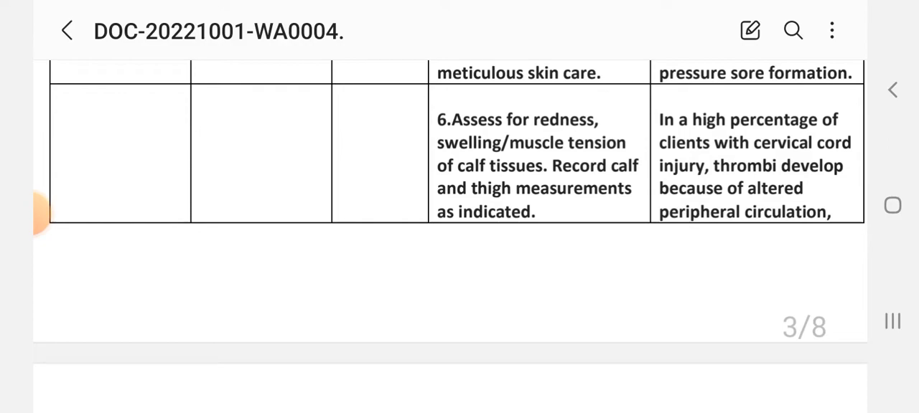
pyautogui.scroll(-3)
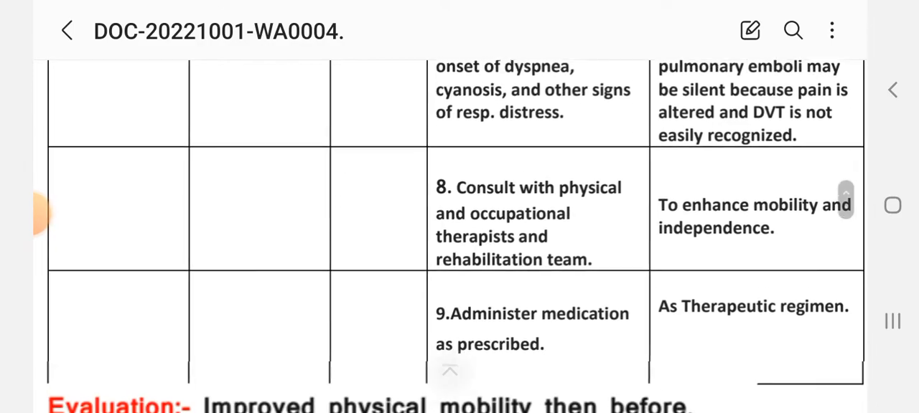
pyautogui.scroll(-3)
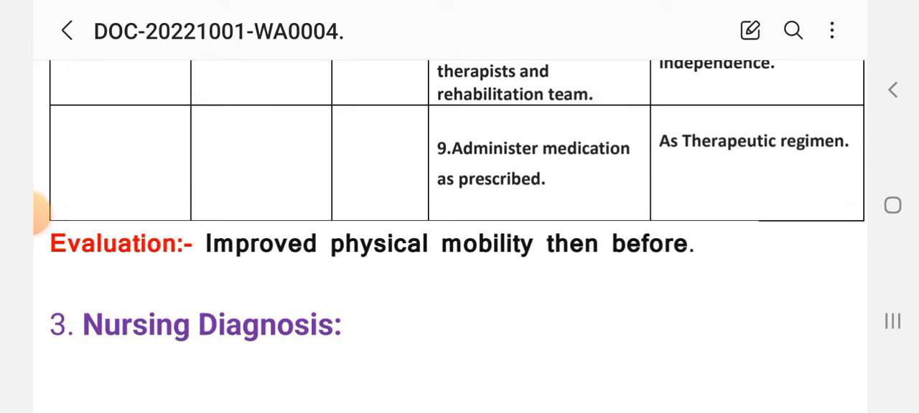
# Underline the mobility table's 'Evaluation:-' line in purple pen
pyautogui.scroll(-3)
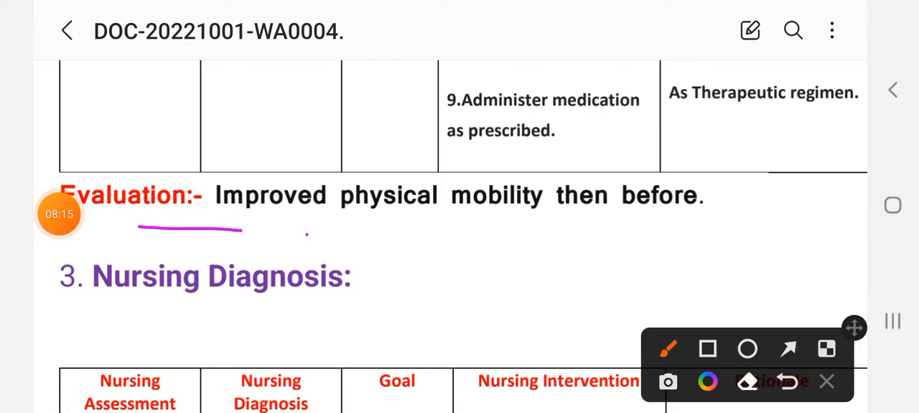
pyautogui.moveTo(307, 232); pyautogui.dragTo(746, 231)
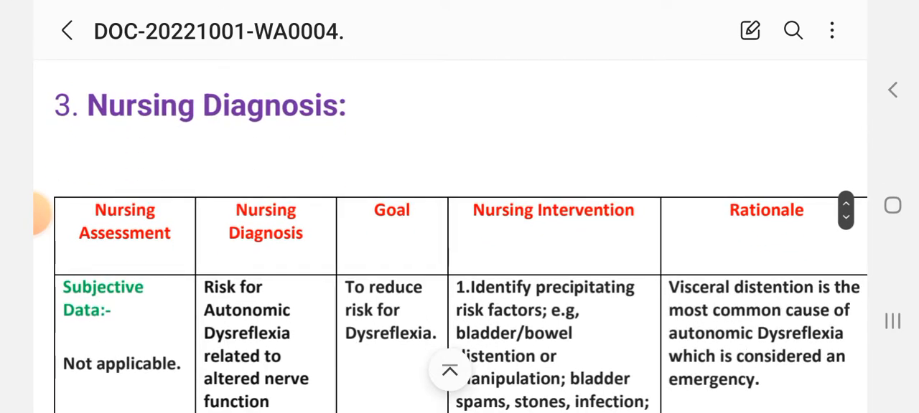
# Scroll through the Autonomic Dysreflexia table's diagnosis, subjective and objective data rows to intervention 2 at the end of page 4
pyautogui.scroll(-3)
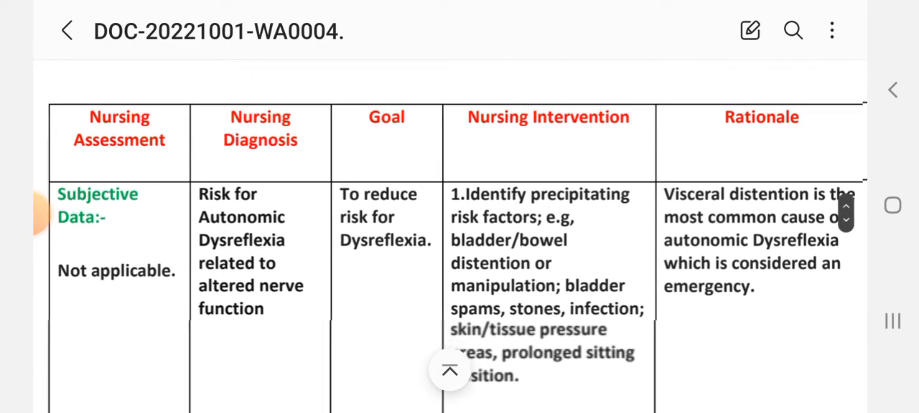
pyautogui.scroll(-3)
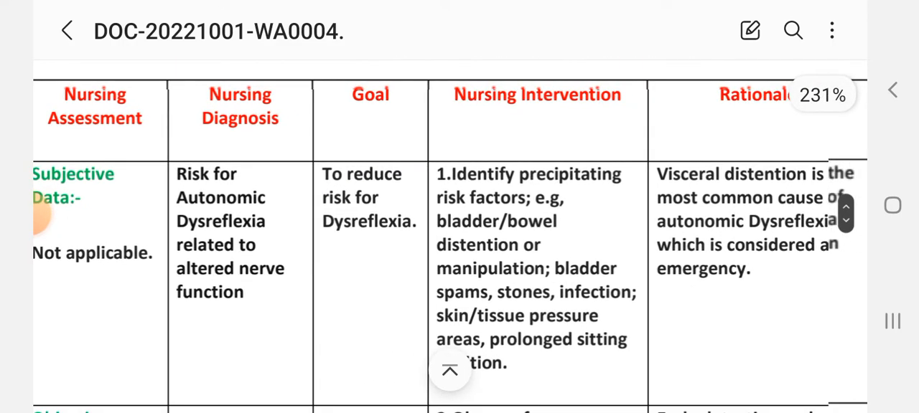
pyautogui.scroll(-3)
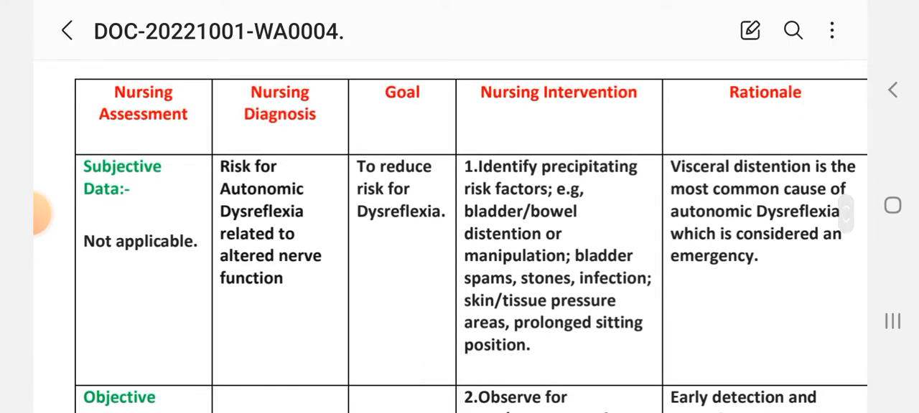
pyautogui.scroll(-3)
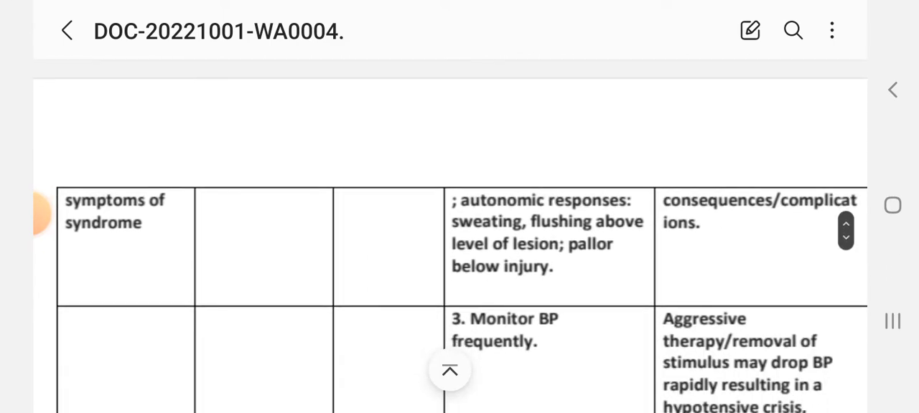
pyautogui.scroll(-3)
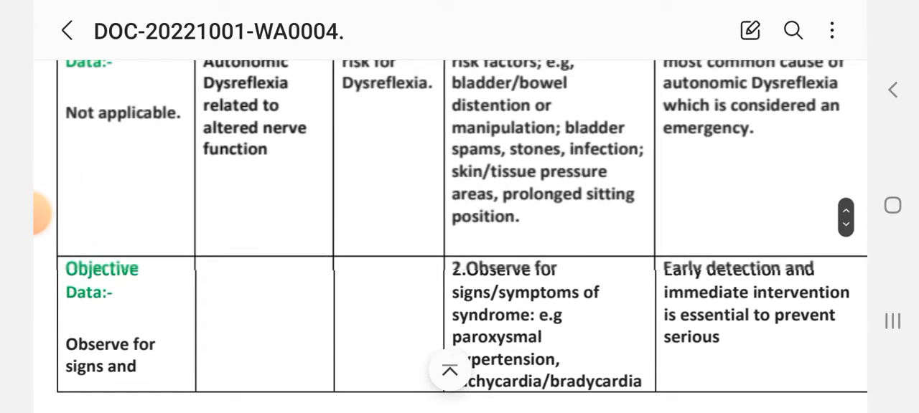
pyautogui.scroll(-3)
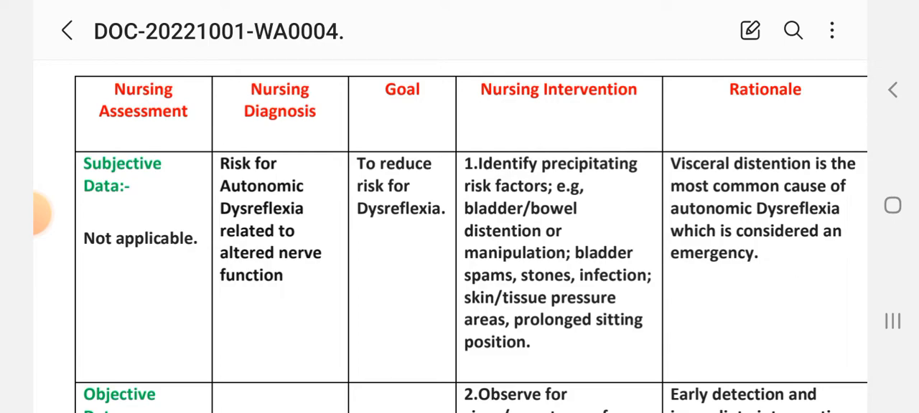
pyautogui.scroll(-3)
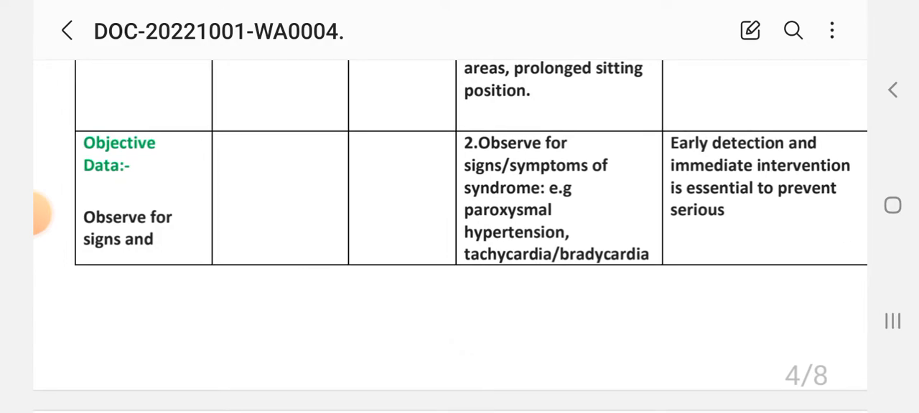
# Scroll onto page 5 through dysreflexia interventions 3 to 6 on monitoring BP, staying with the patient and elevating the head
pyautogui.scroll(-3)
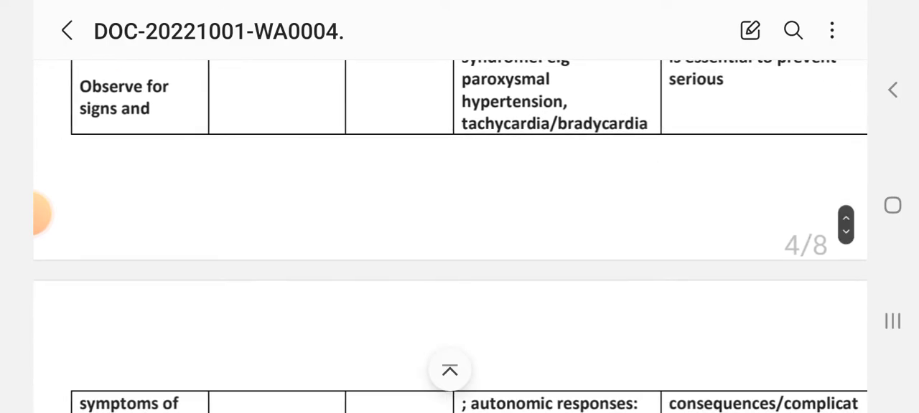
pyautogui.scroll(-3)
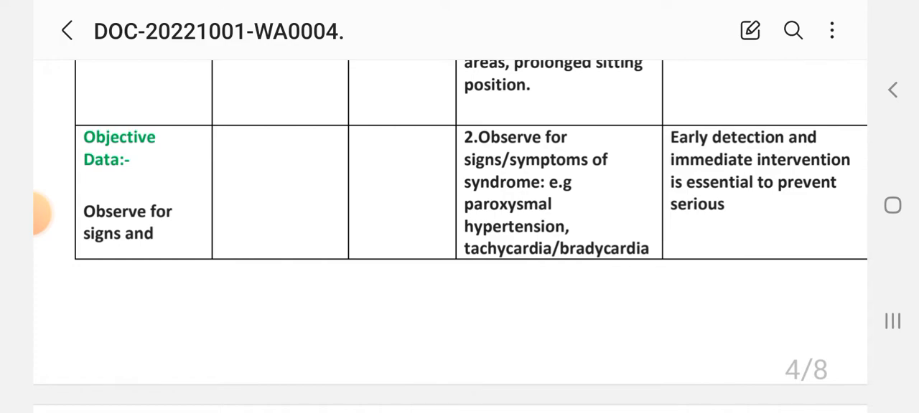
pyautogui.scroll(-3)
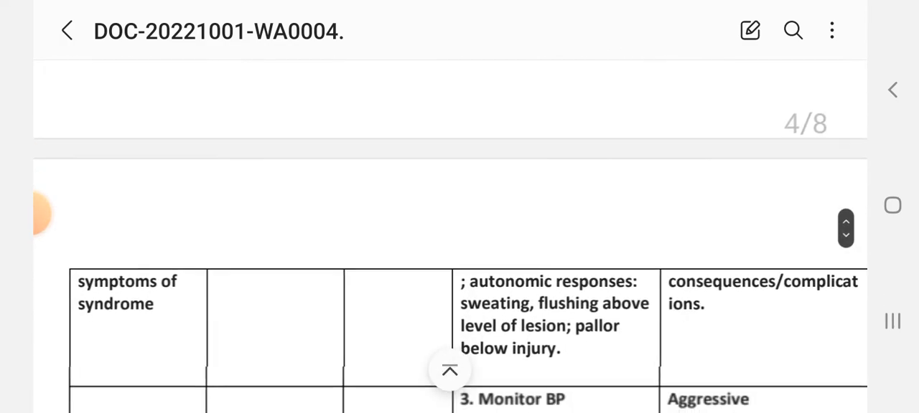
pyautogui.scroll(-3)
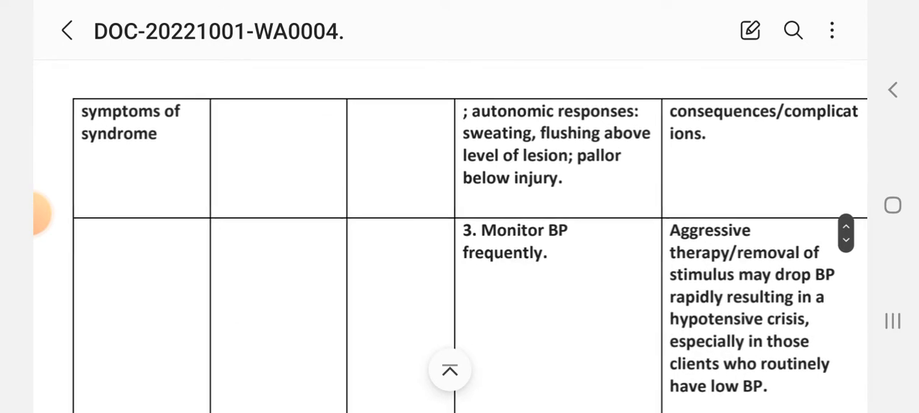
pyautogui.scroll(-3)
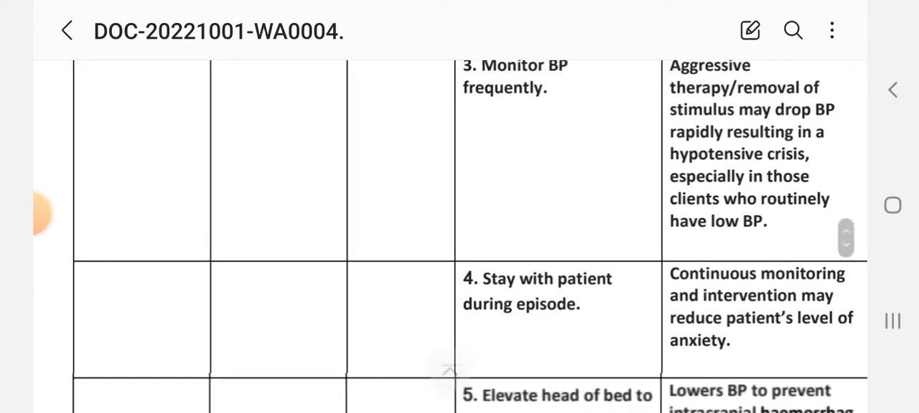
pyautogui.scroll(-3)
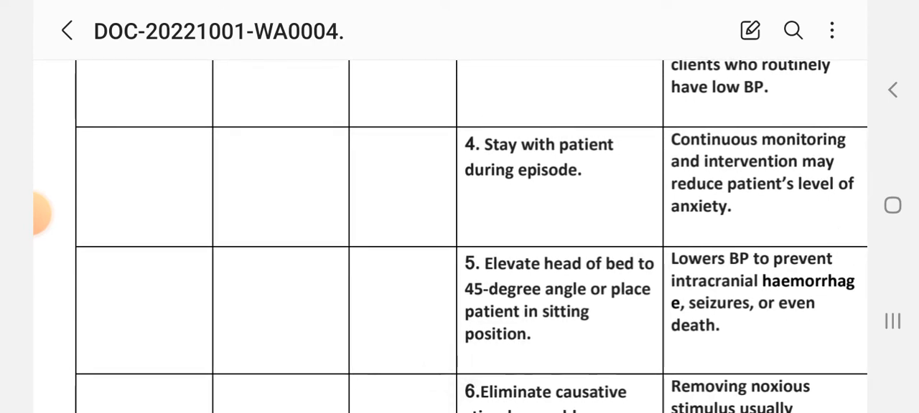
pyautogui.scroll(-3)
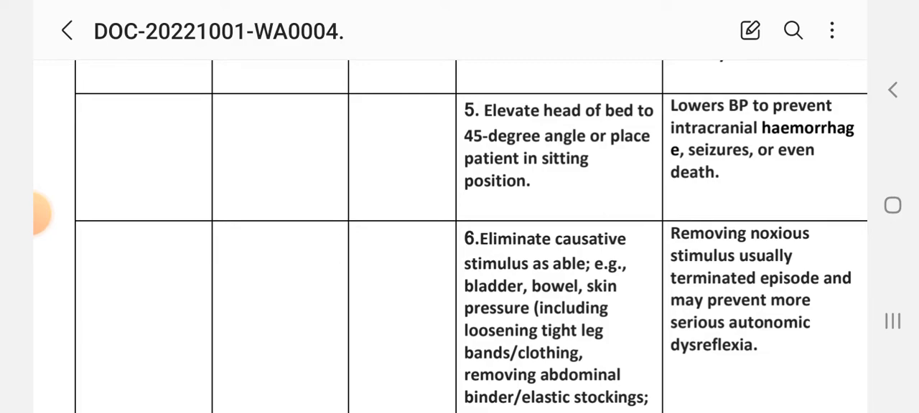
# Scroll past dysreflexia interventions 6 and 7 to the 4. Nursing Diagnosis table on impaired skin integrity
pyautogui.scroll(-3)
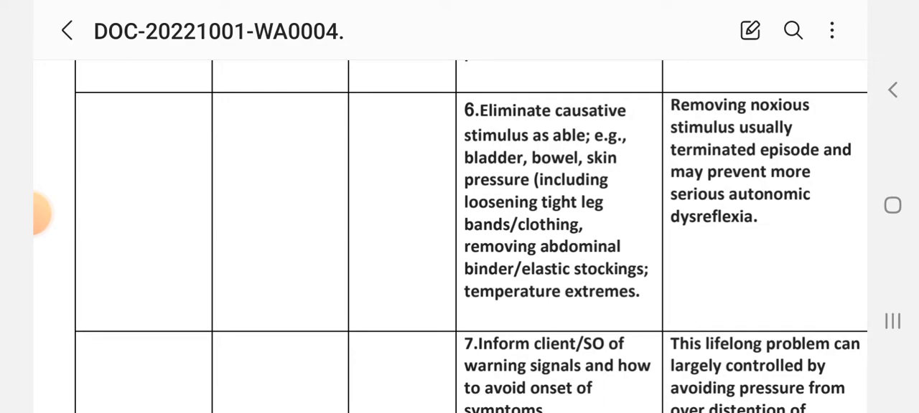
pyautogui.scroll(-3)
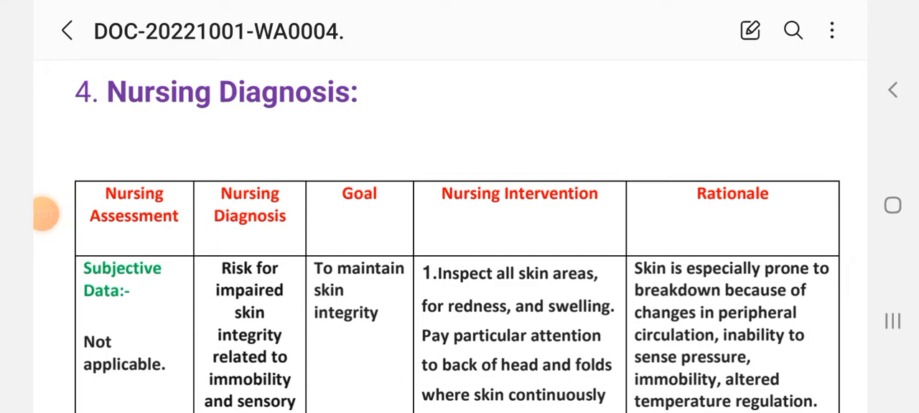
pyautogui.scroll(-3)
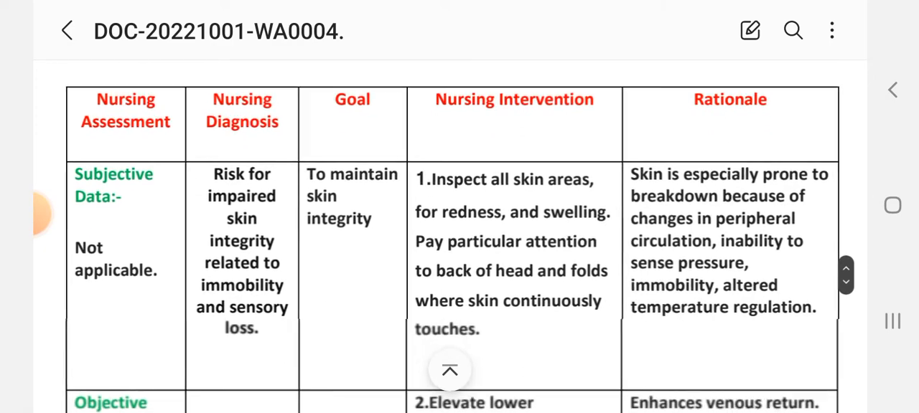
pyautogui.scroll(-3)
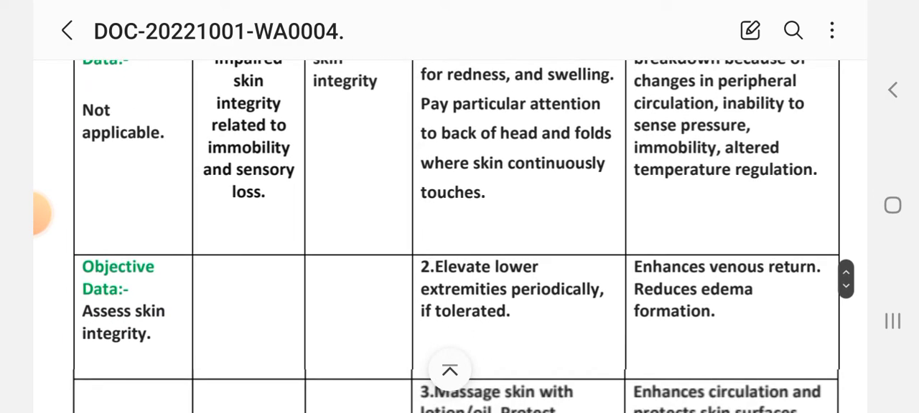
pyautogui.scroll(-3)
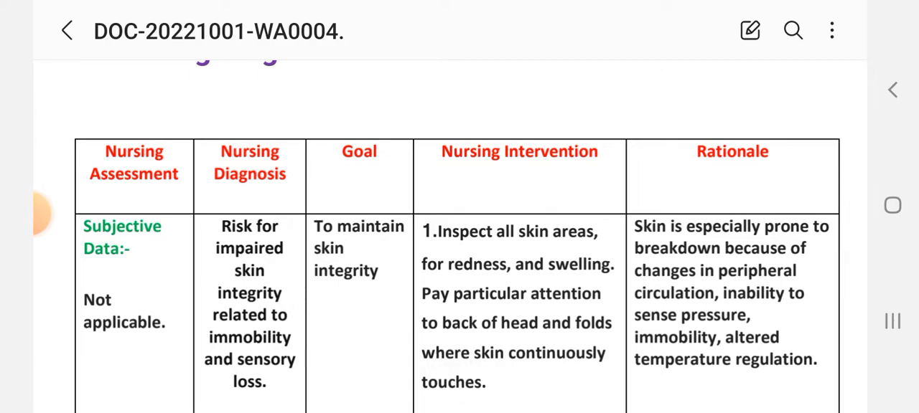
pyautogui.scroll(-3)
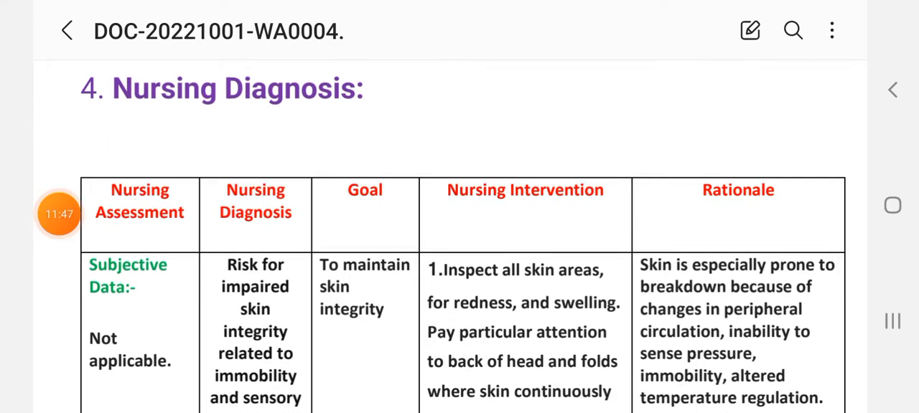
pyautogui.scroll(-3)
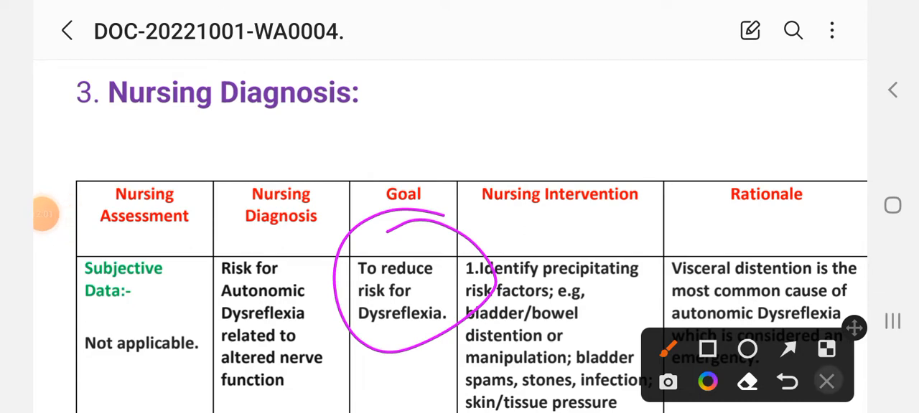
# Strike through 'infection' in the Evaluation line and handwrite 'Auto dysreflexia' beside it
pyautogui.scroll(-3)
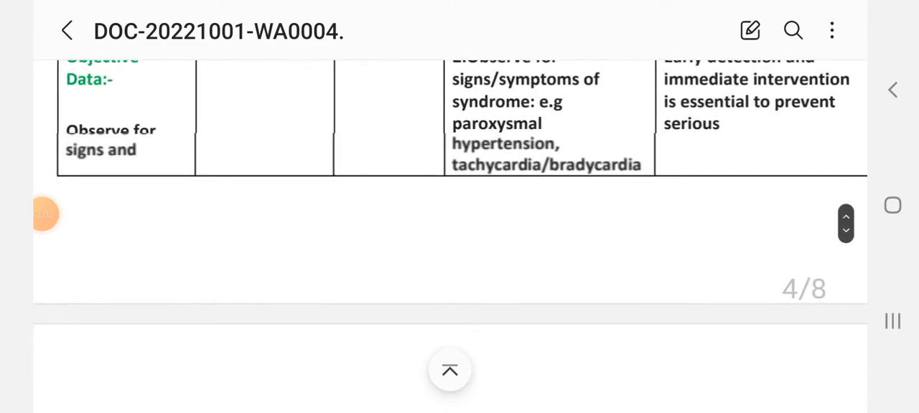
pyautogui.scroll(-3)
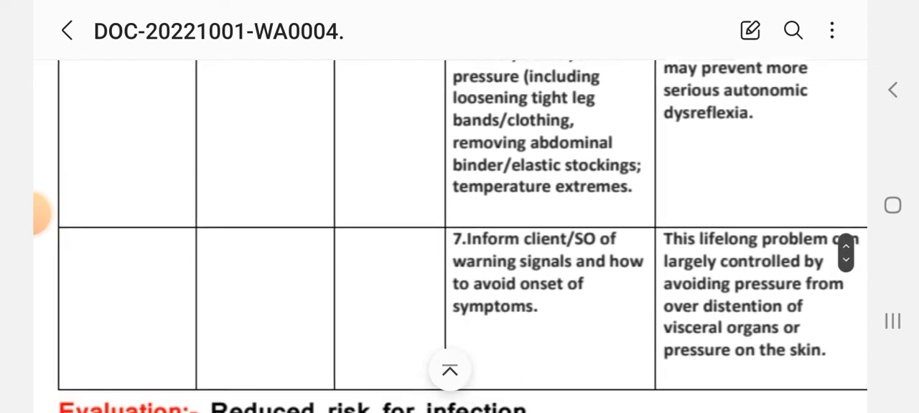
pyautogui.scroll(-3)
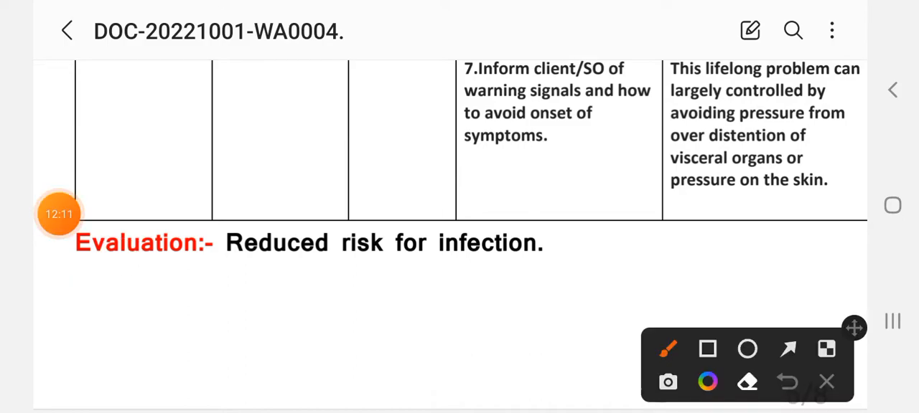
pyautogui.moveTo(439, 247); pyautogui.dragTo(563, 243)
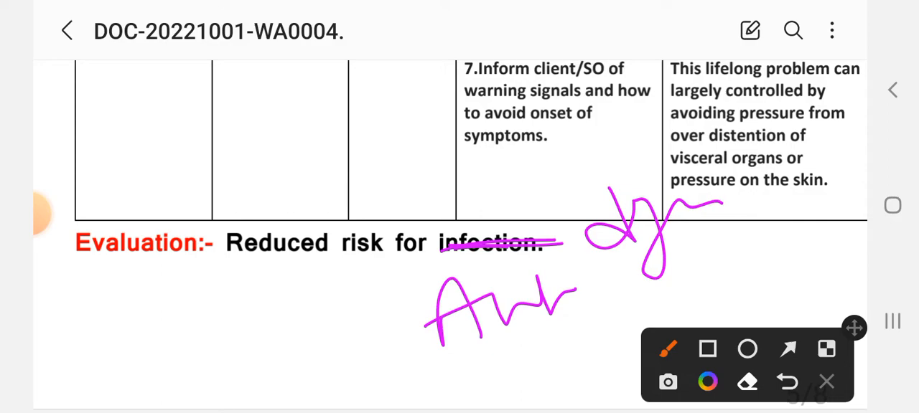
pyautogui.moveTo(261, 294); pyautogui.dragTo(577, 267)
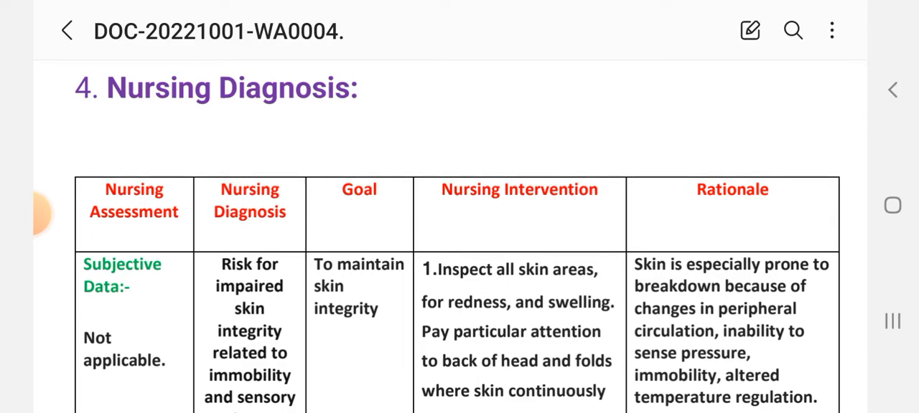
# Scroll through the skin integrity table's interventions down to repositioning and washing and drying skin
pyautogui.scroll(-3)
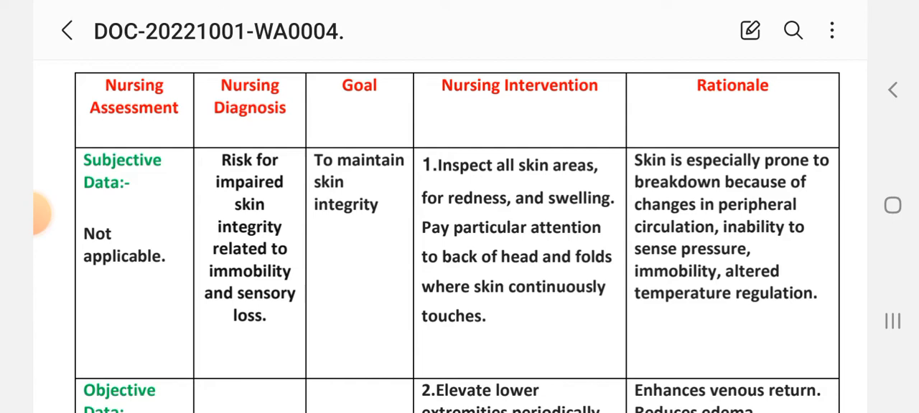
pyautogui.scroll(-3)
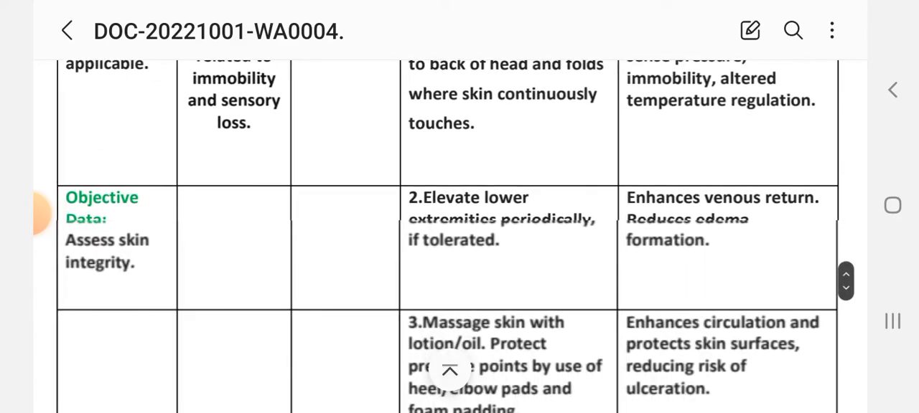
pyautogui.scroll(-3)
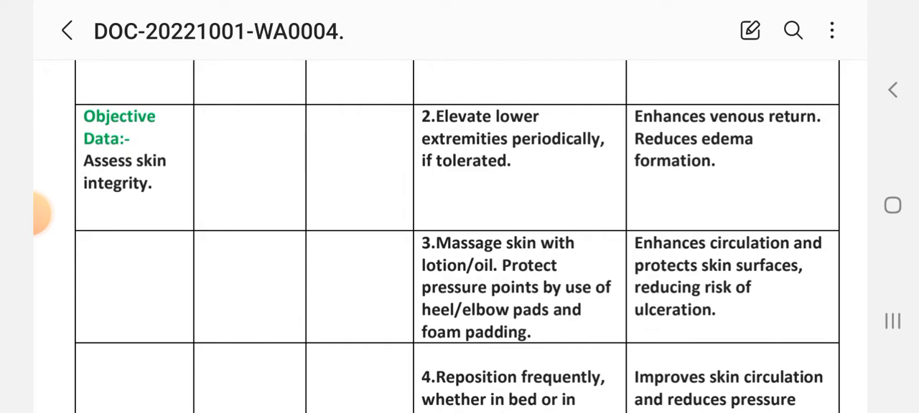
pyautogui.scroll(-3)
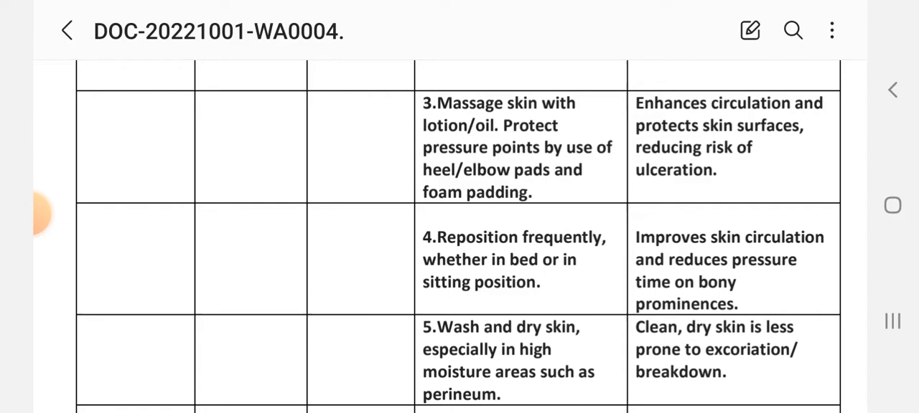
# Scroll past the skin integrity table's last interventions to its Evaluation line
pyautogui.scroll(-3)
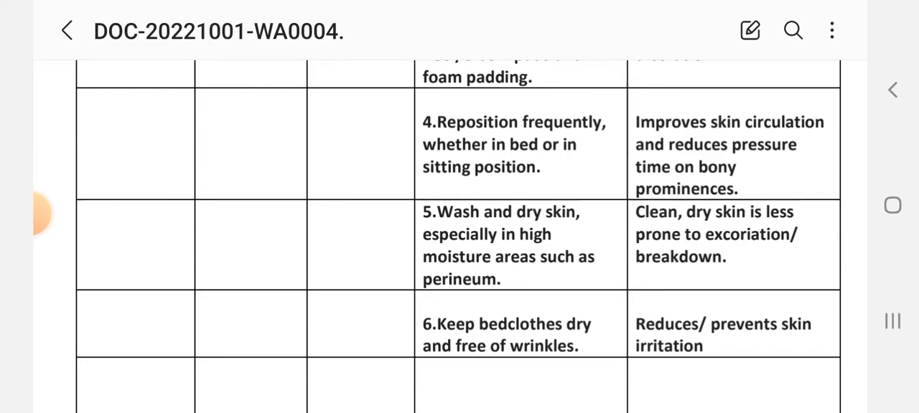
pyautogui.scroll(-3)
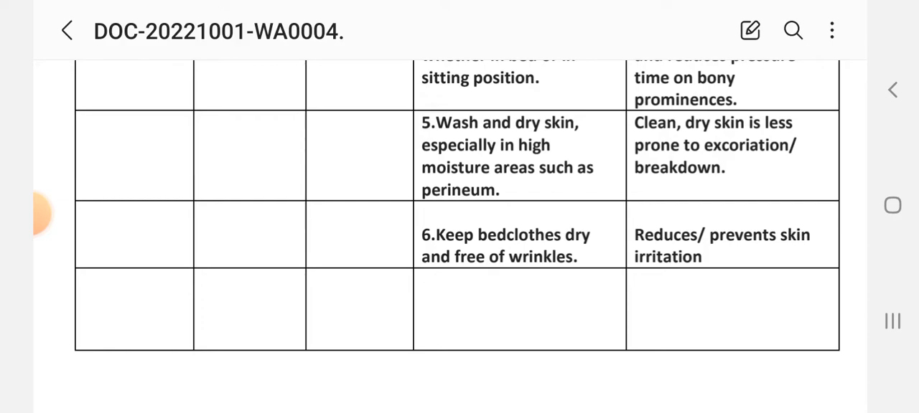
pyautogui.scroll(-3)
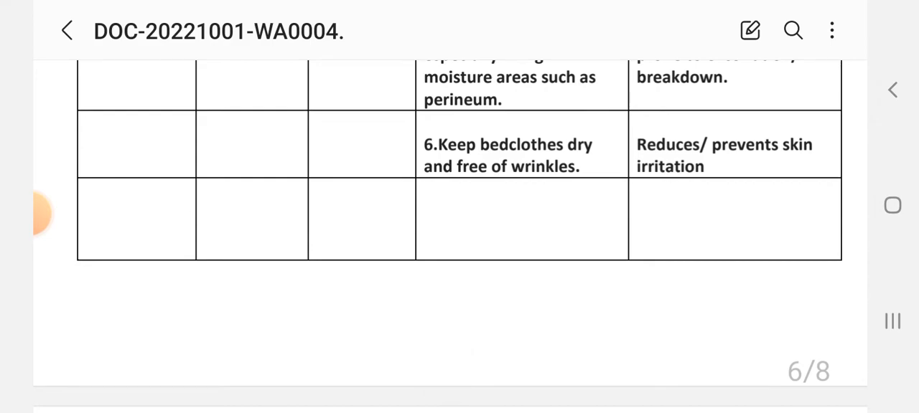
pyautogui.scroll(-3)
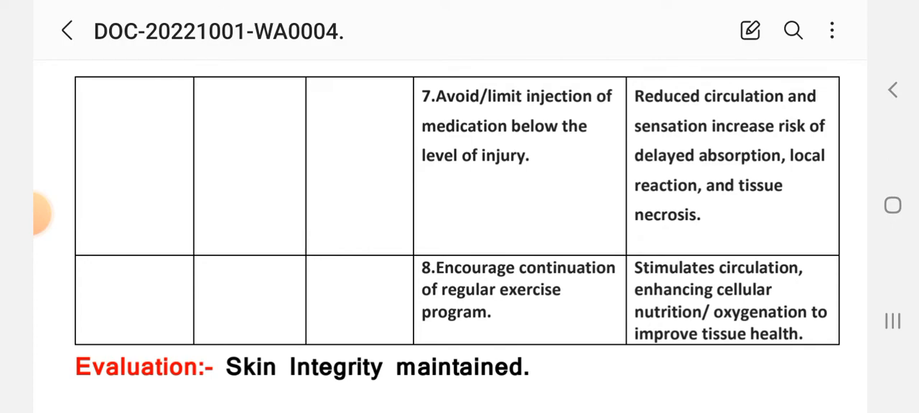
pyautogui.scroll(-3)
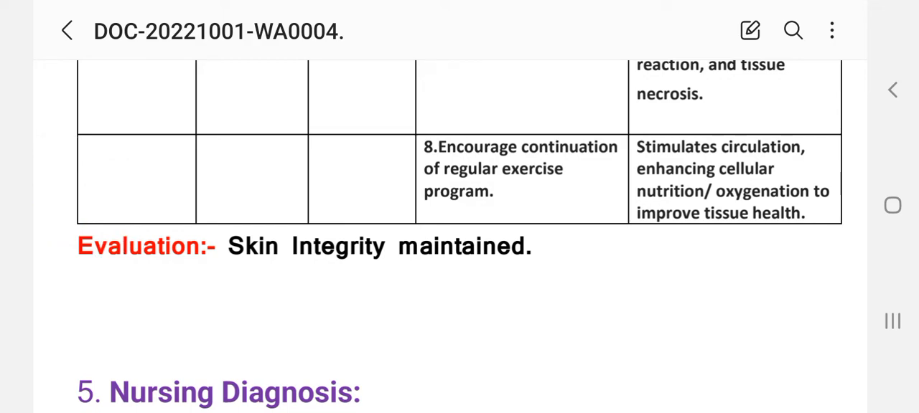
# Underline the 'Skin Integrity maintained' evaluation with the screen pen
pyautogui.moveTo(117, 287); pyautogui.dragTo(241, 272)
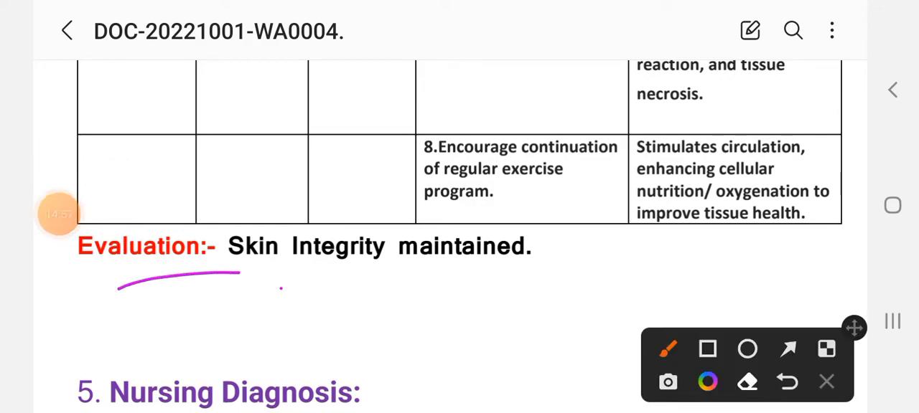
pyautogui.moveTo(279, 287); pyautogui.dragTo(615, 278)
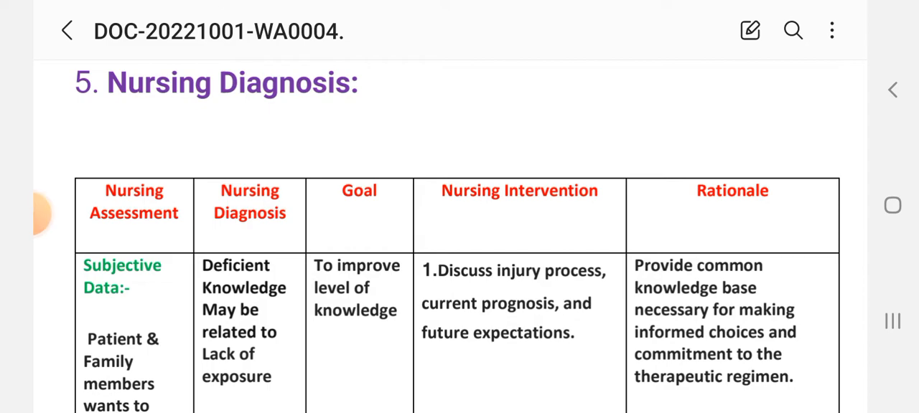
# Scroll through the deficient knowledge table's objective data and first two interventions on page 7
pyautogui.scroll(-3)
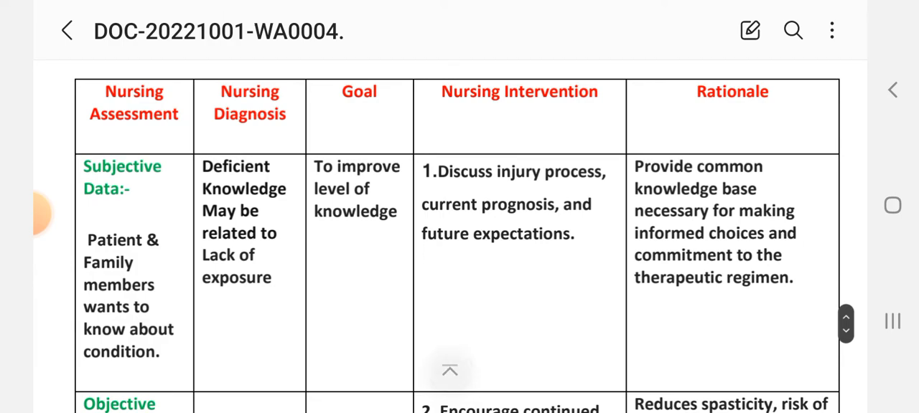
pyautogui.scroll(-3)
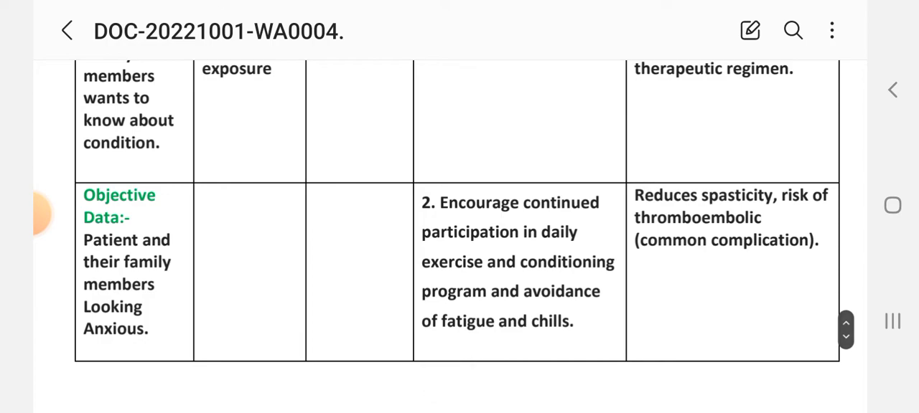
pyautogui.scroll(3)
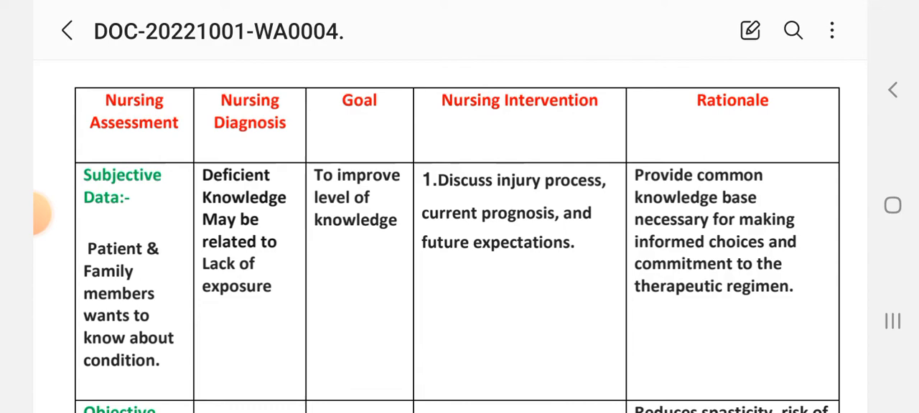
pyautogui.scroll(-3)
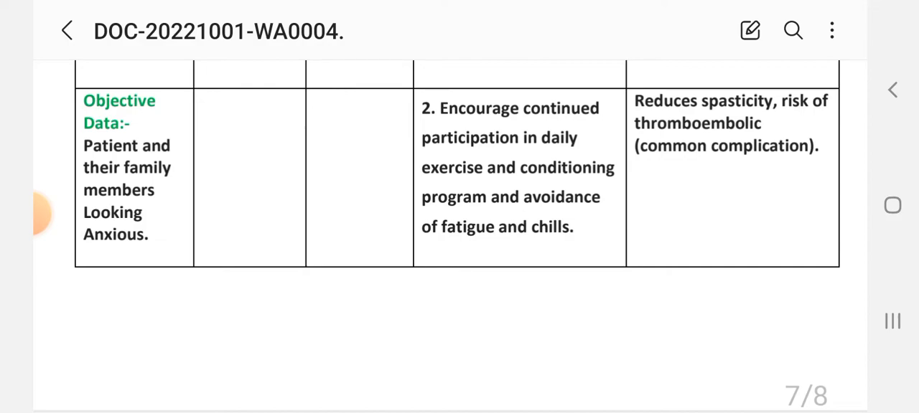
# Scroll through interventions 3–7, ending at educating patient and family about spinal cord injury
pyautogui.scroll(-3)
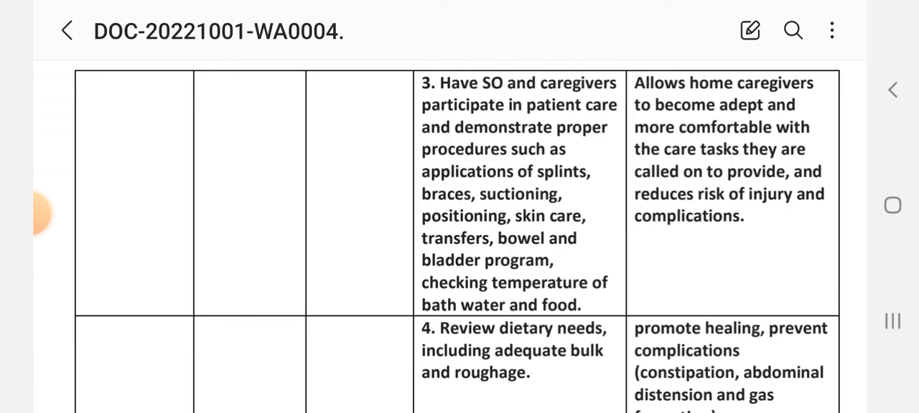
pyautogui.scroll(-3)
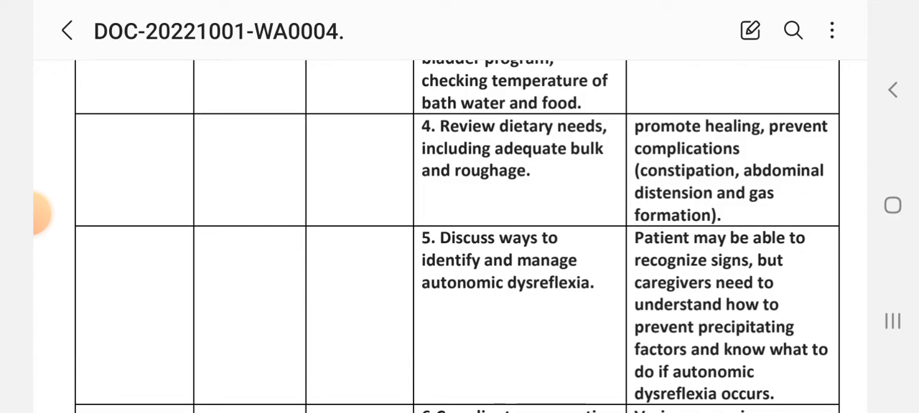
pyautogui.scroll(-3)
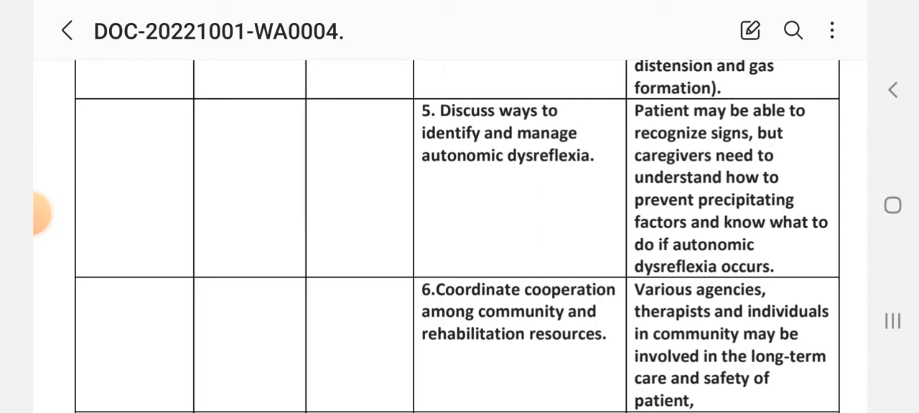
pyautogui.scroll(-3)
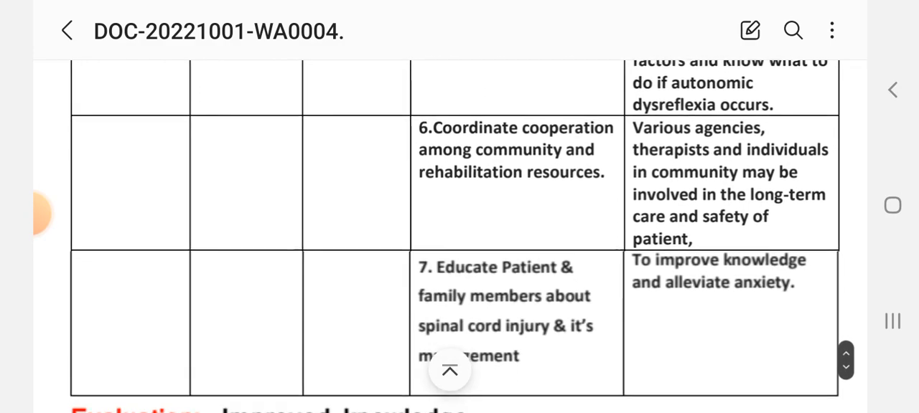